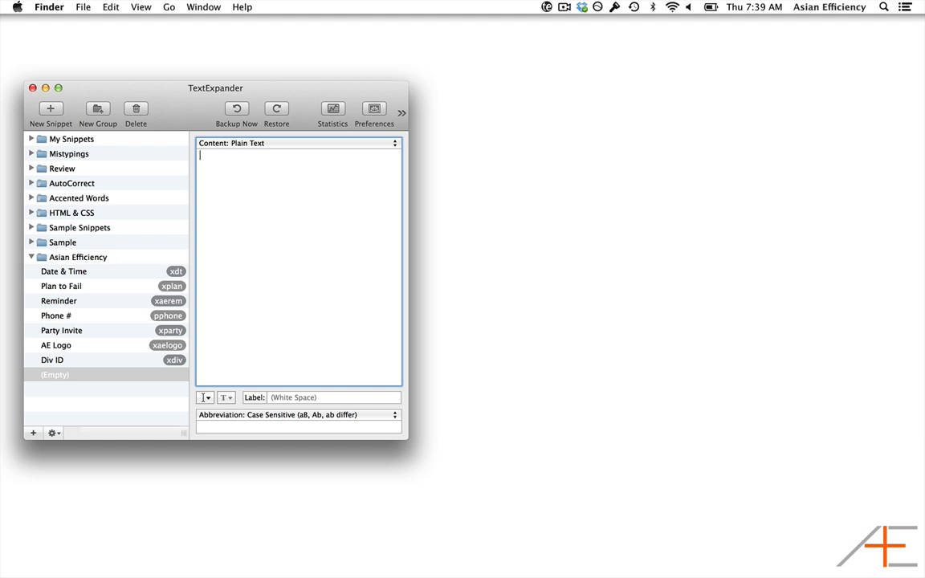
# Begin the snippet content with 'Hi' followed by a single-line fill-in field
pyautogui.write('Hi')
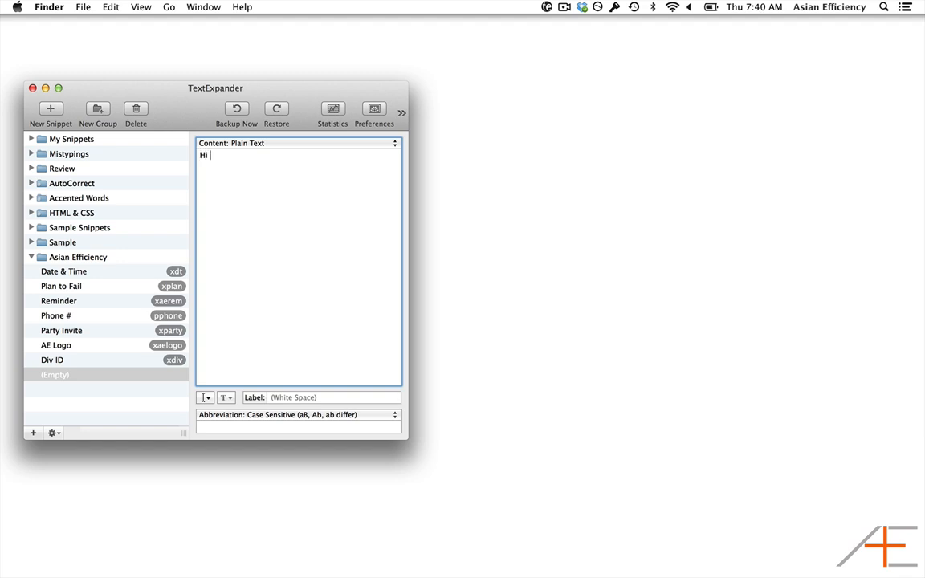
pyautogui.click(204, 398)
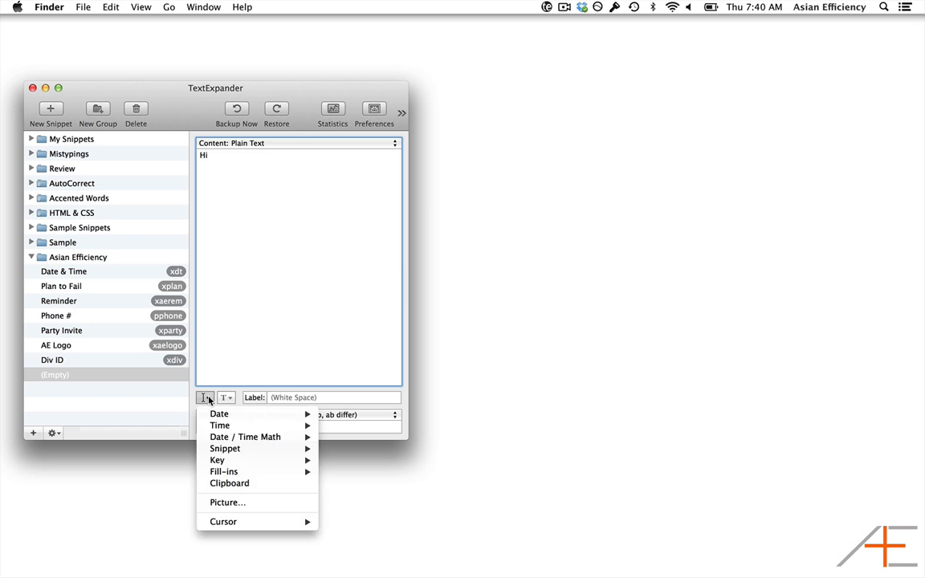
pyautogui.moveTo(225, 472)
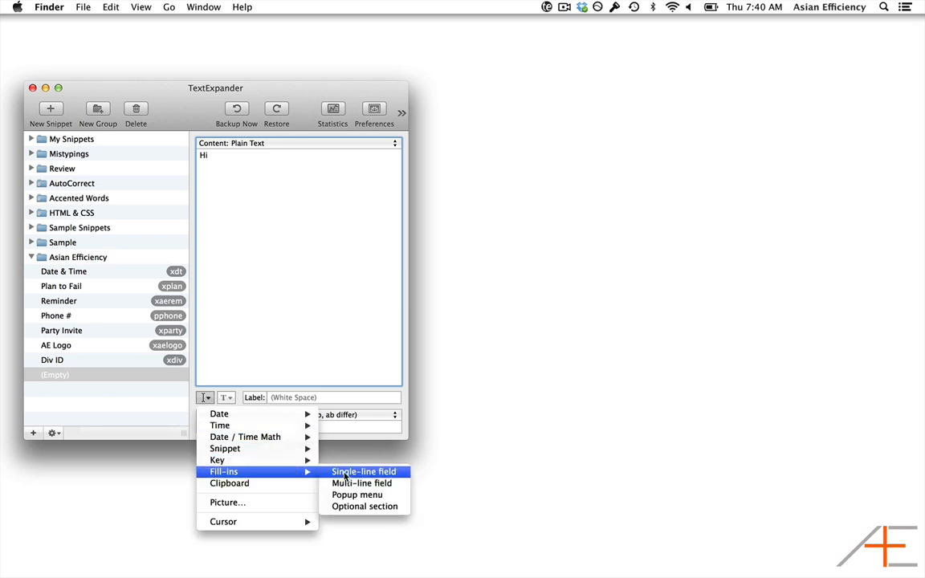
pyautogui.click(363, 472)
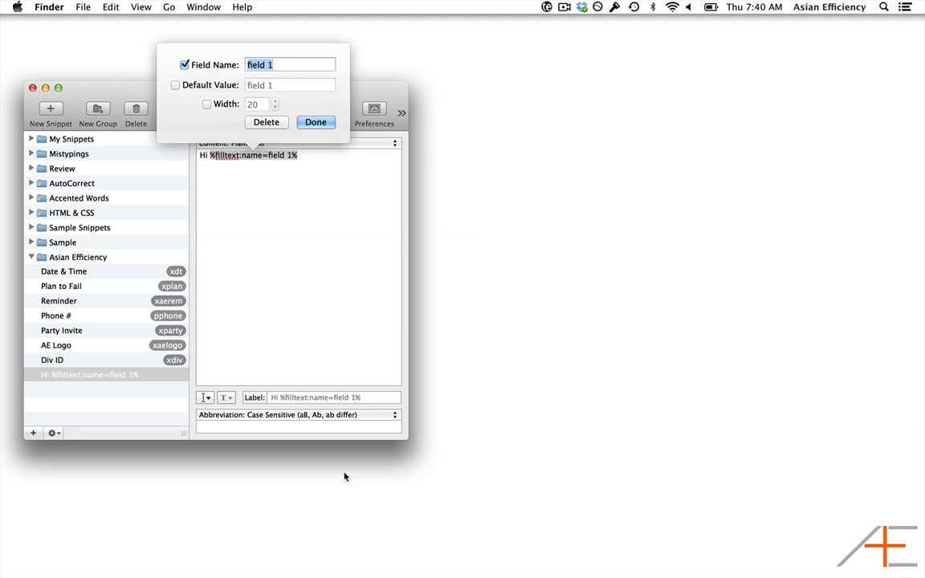
# Rename the fill-in field from 'field 1' to 'First Name' and confirm
pyautogui.write('First')
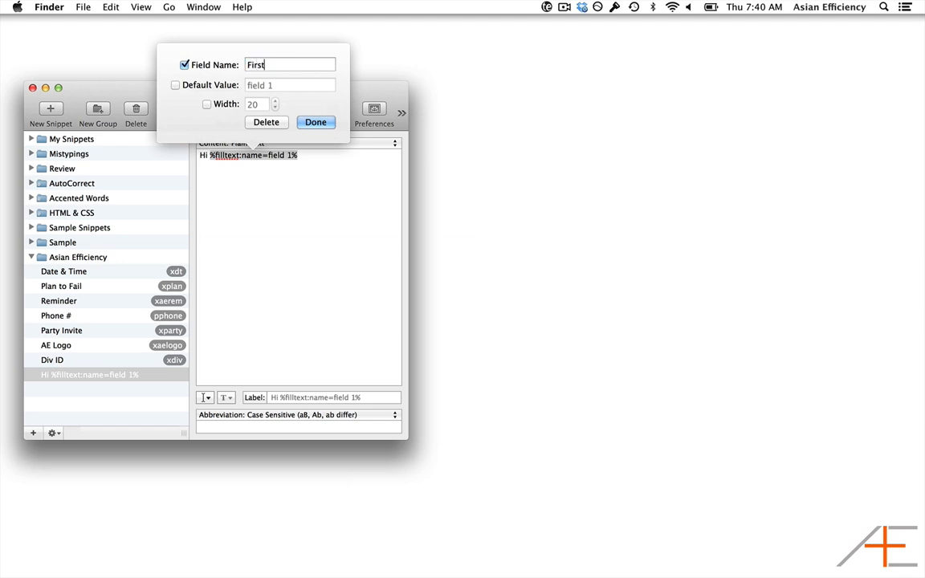
pyautogui.write('Name')
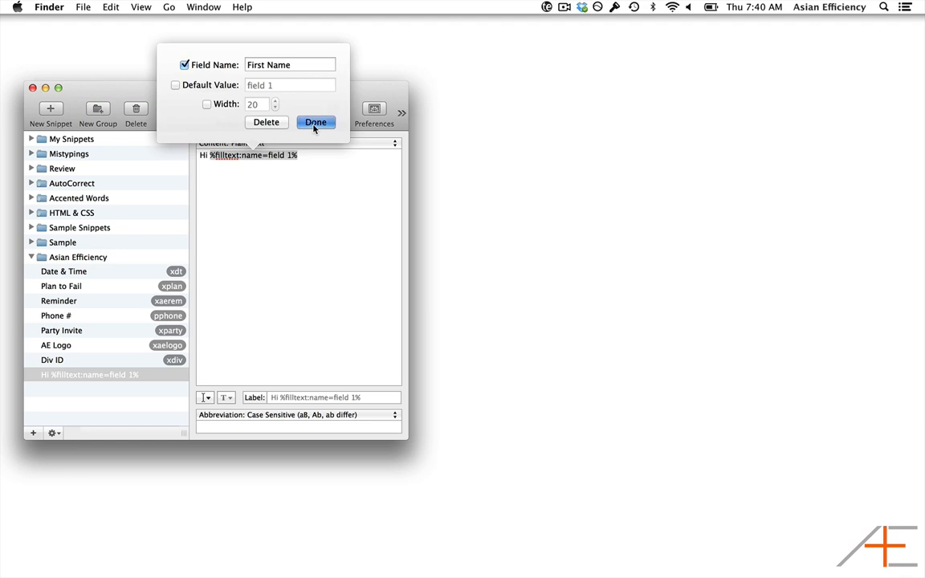
pyautogui.click(315, 122)
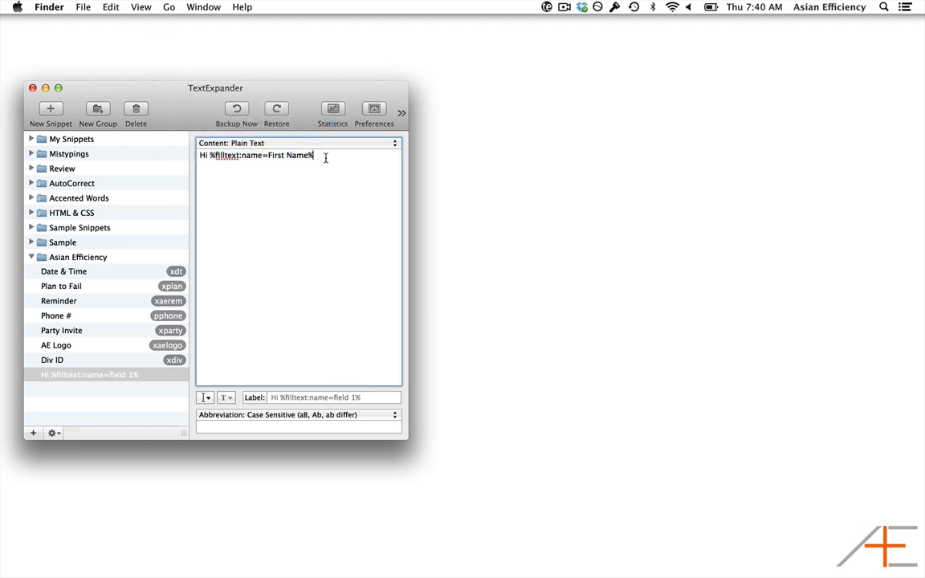
# Add a trailing comma, label the snippet 'Intro' and set its abbreviation to 'xhi'
pyautogui.write(',')
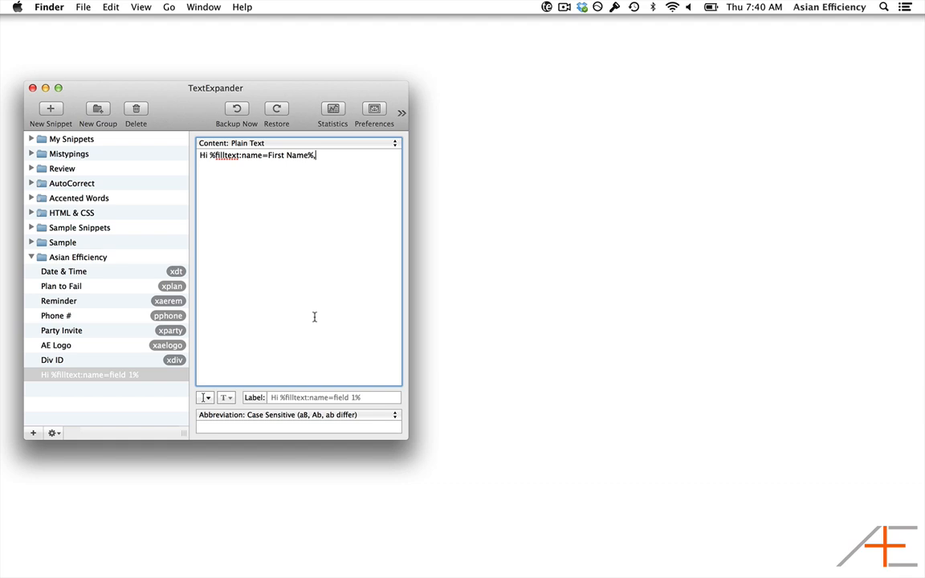
pyautogui.write('Intro')
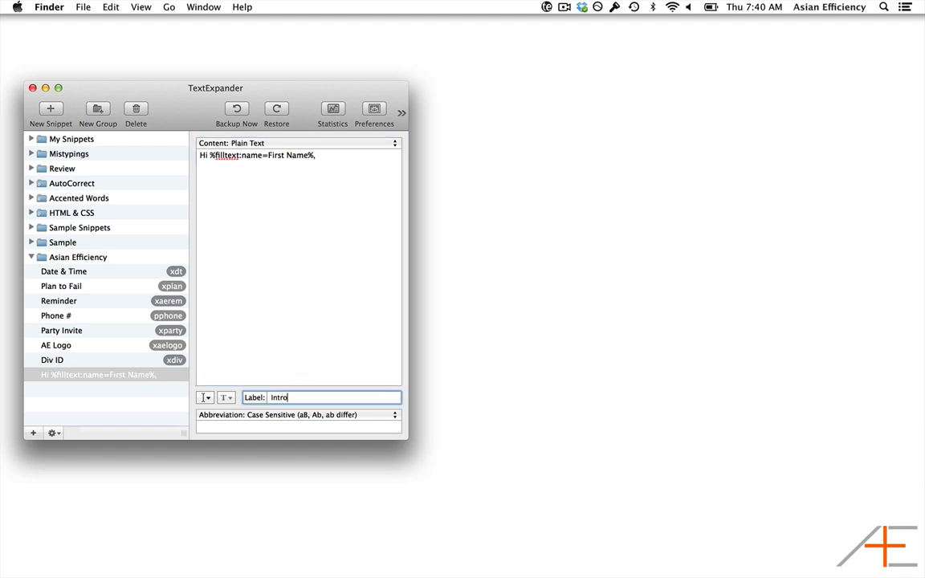
pyautogui.write('xhi')
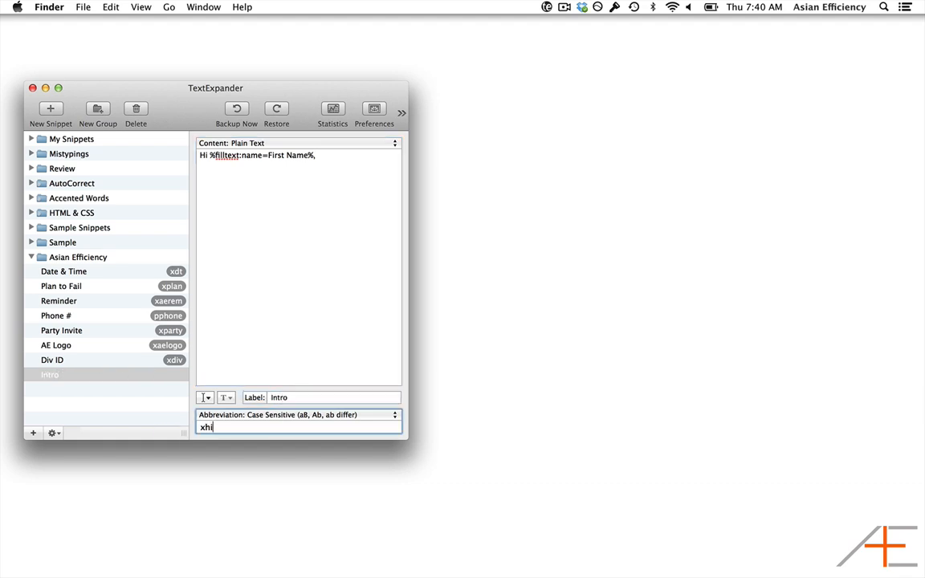
pyautogui.press('cmd+tab')
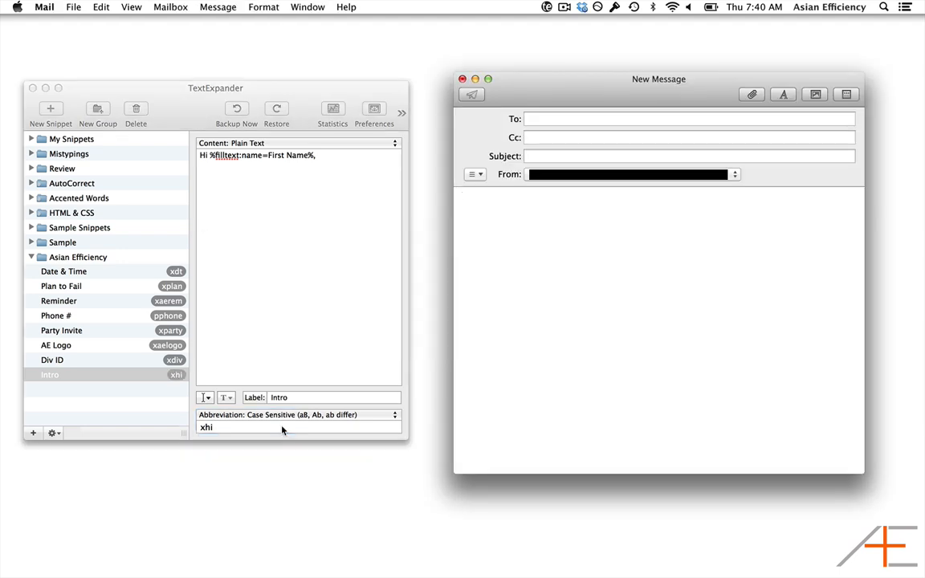
# Expand 'xhi' in the Mail body with First Name 'Zachary' so it reads 'Hi Zachary,'
pyautogui.write('xh')
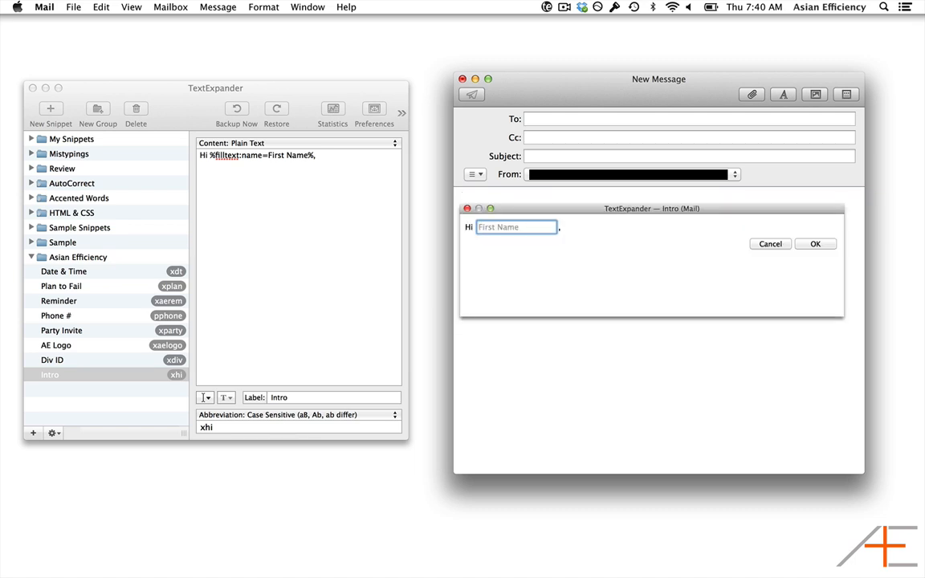
pyautogui.write('Zachary')
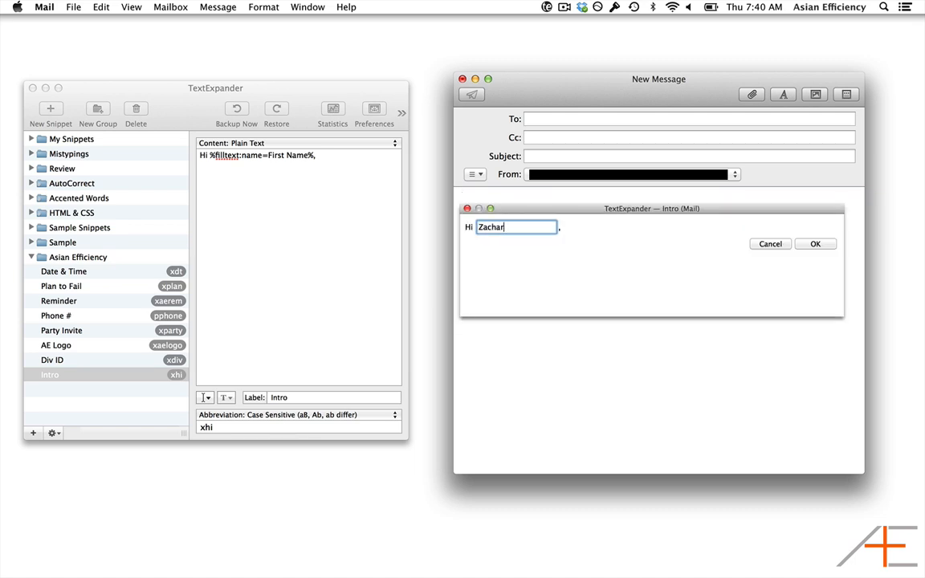
pyautogui.write('y')
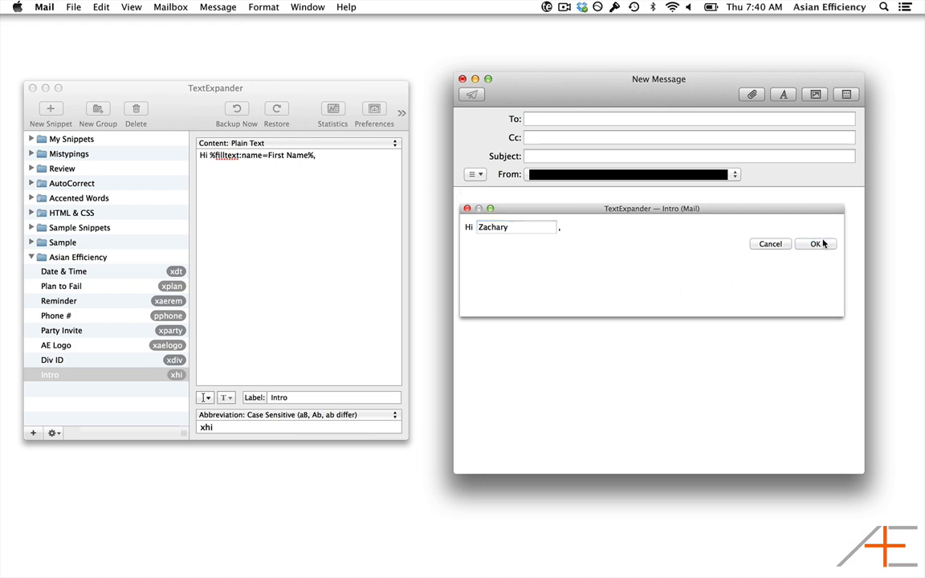
pyautogui.click(816, 244)
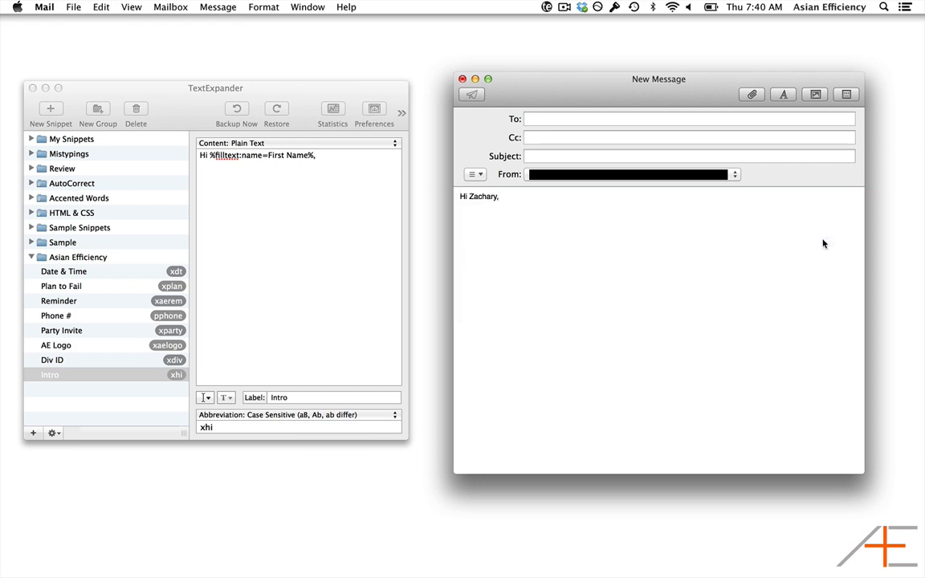